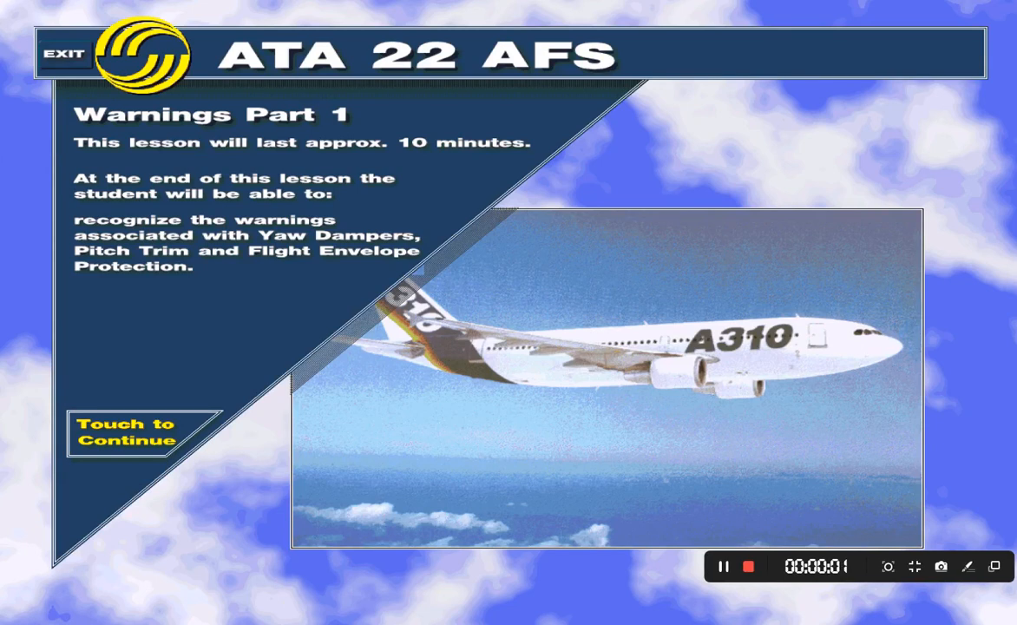
- Start the Warnings Part 1 lesson and advance from the Introduction to Single Yaw Damper Failures
click(126, 432)
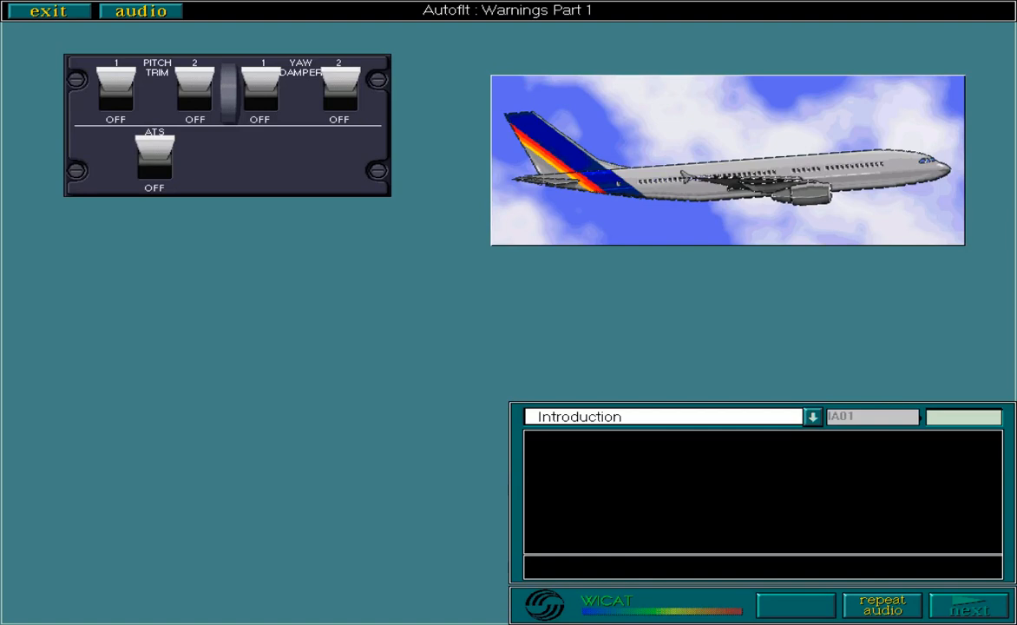
click(970, 606)
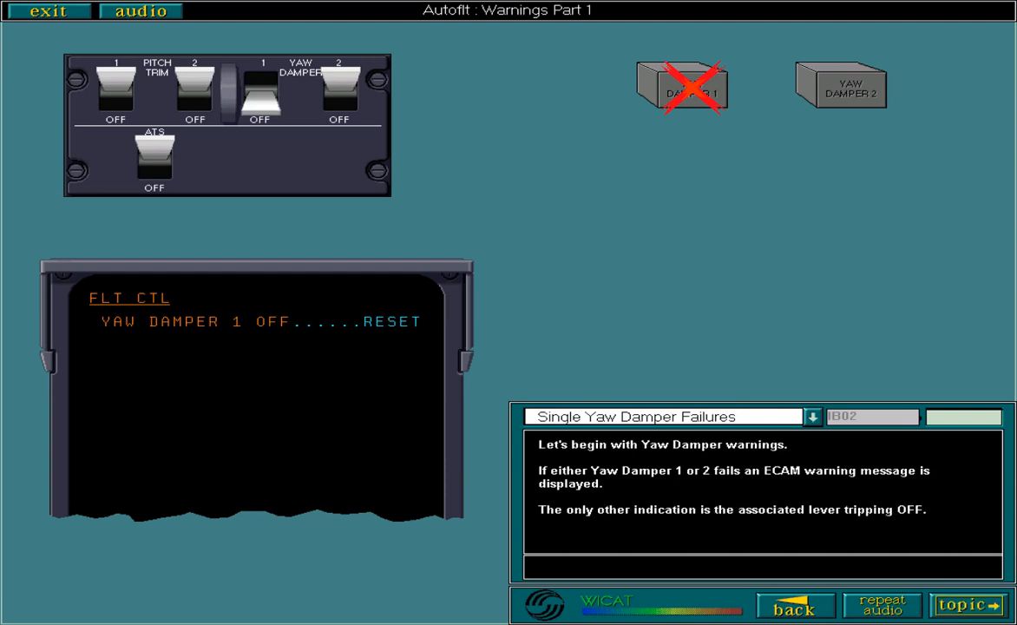
- Advance to the Dual Yaw Damper Failures topic showing Yaw Damper 1 and 2 OFF
click(966, 605)
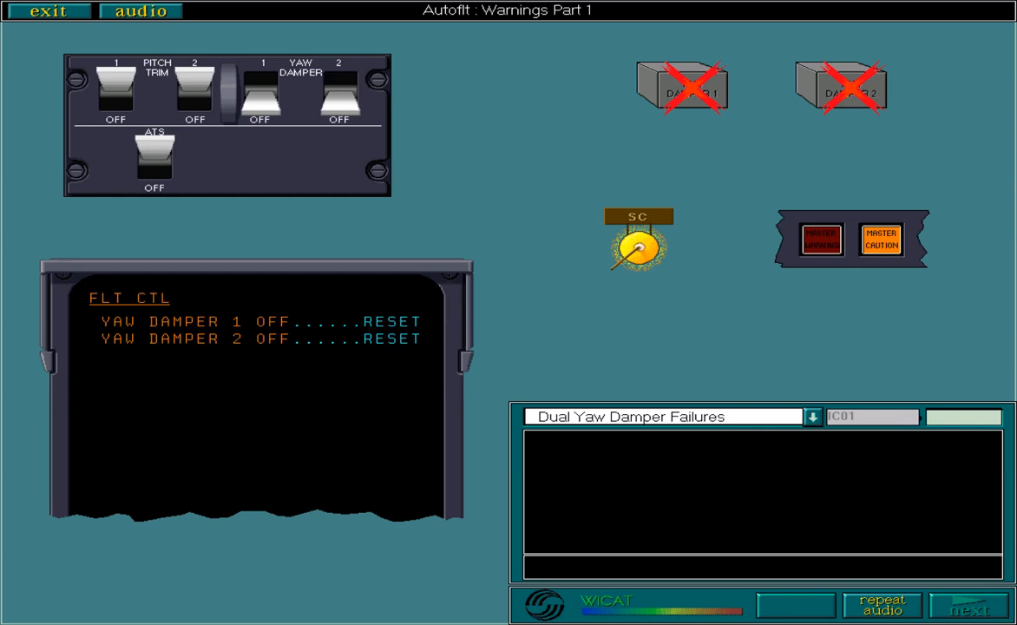
- Page through the dual failure, autopilot inoperative and Dutch Roll explanations, reaching Yaw Damper Reset
click(970, 605)
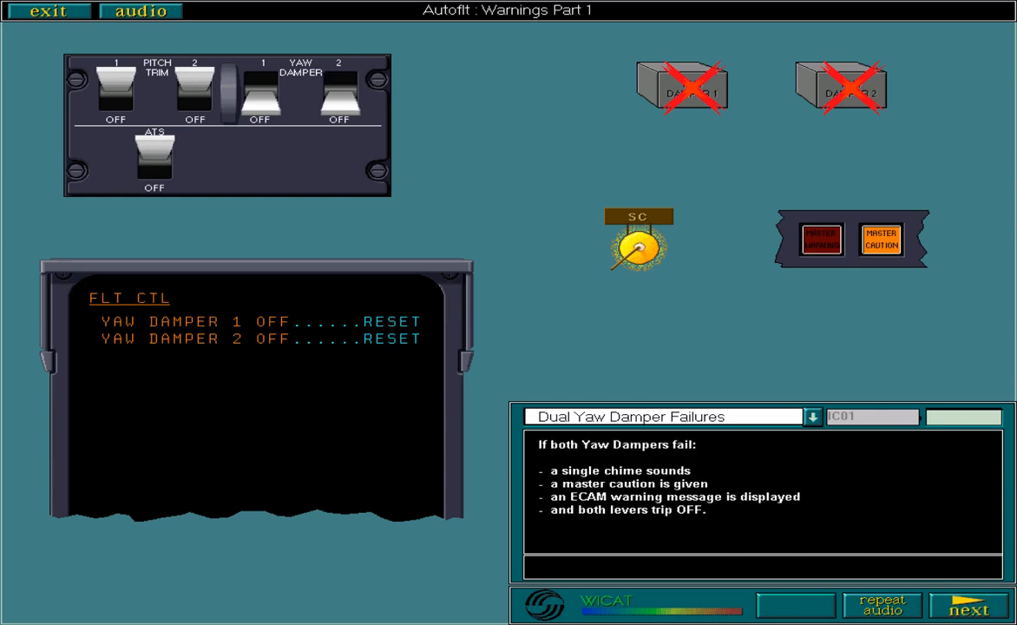
click(969, 605)
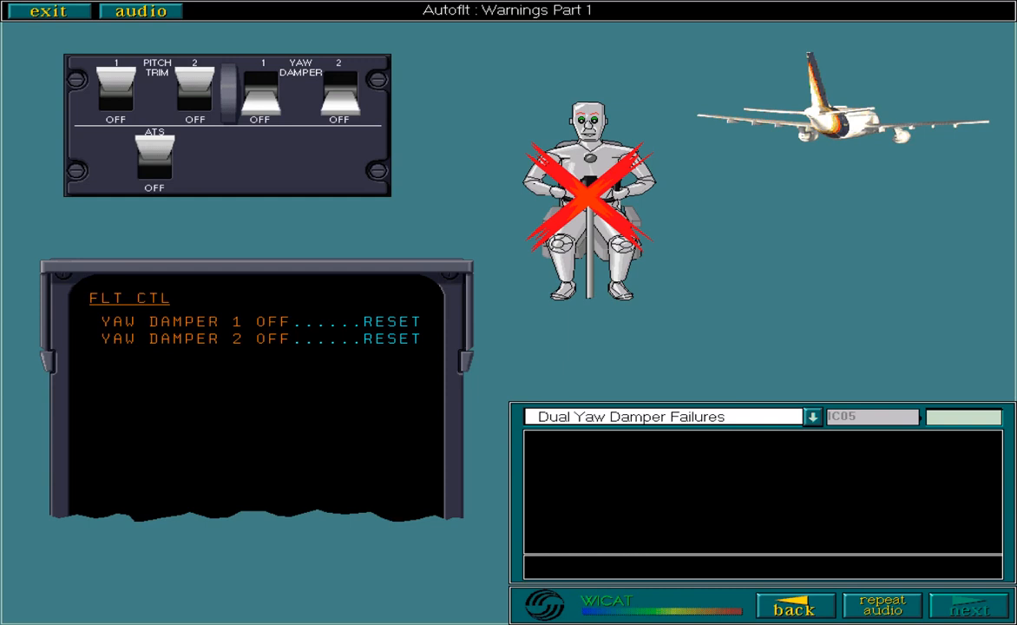
click(972, 605)
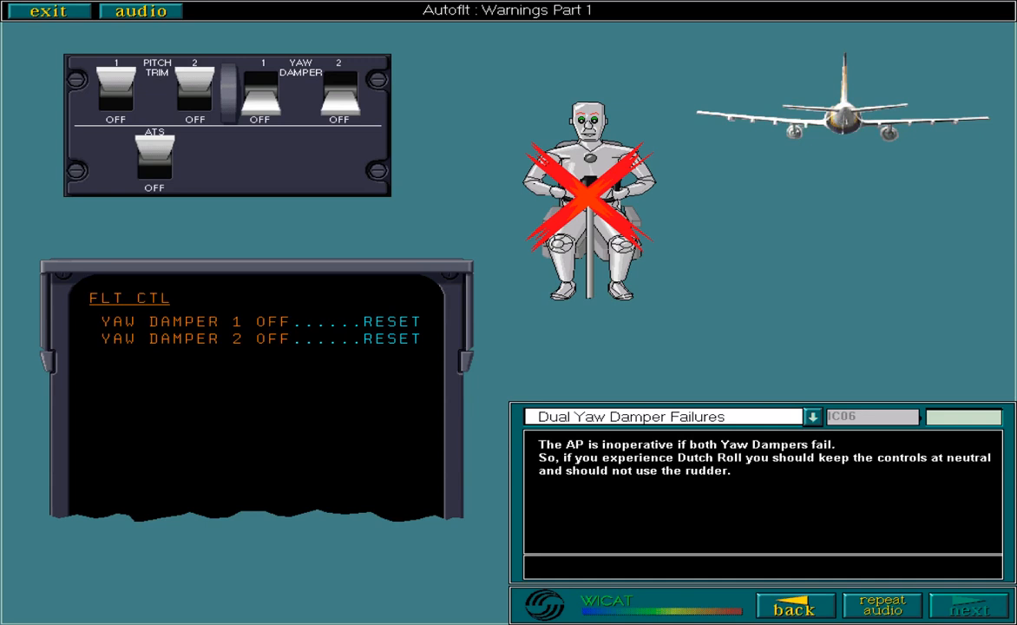
click(969, 605)
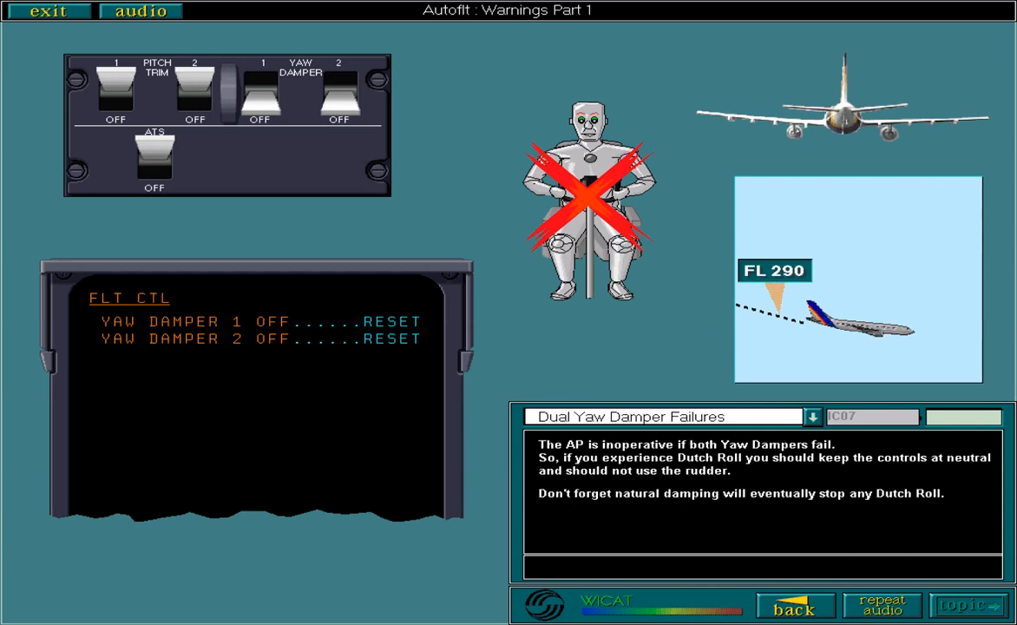
click(964, 605)
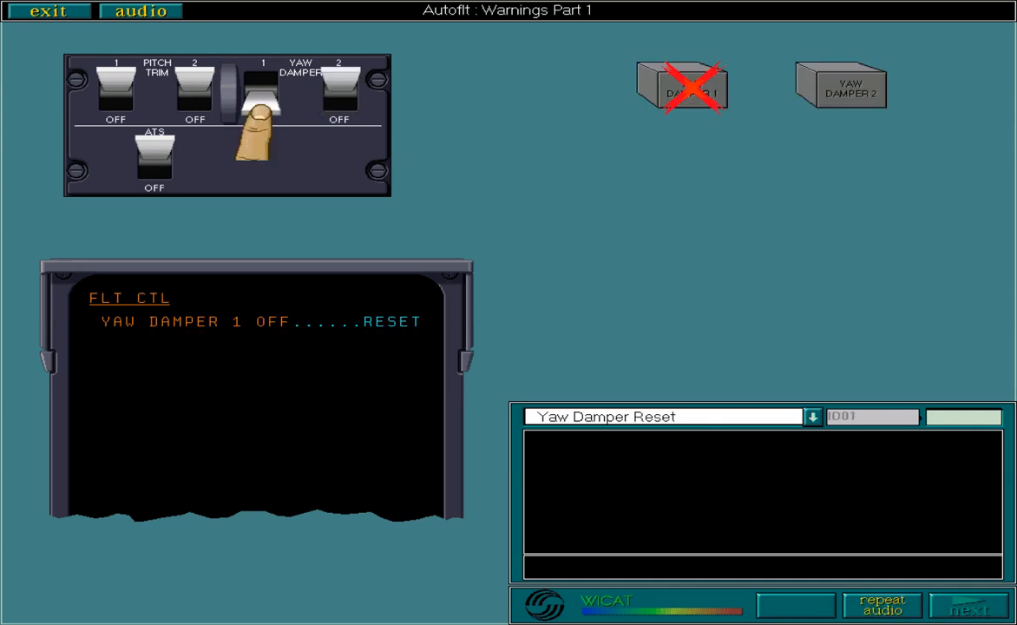
- Run the yaw damper reset demonstration through to the AC ESS BUS OFF electrical failure example
click(254, 83)
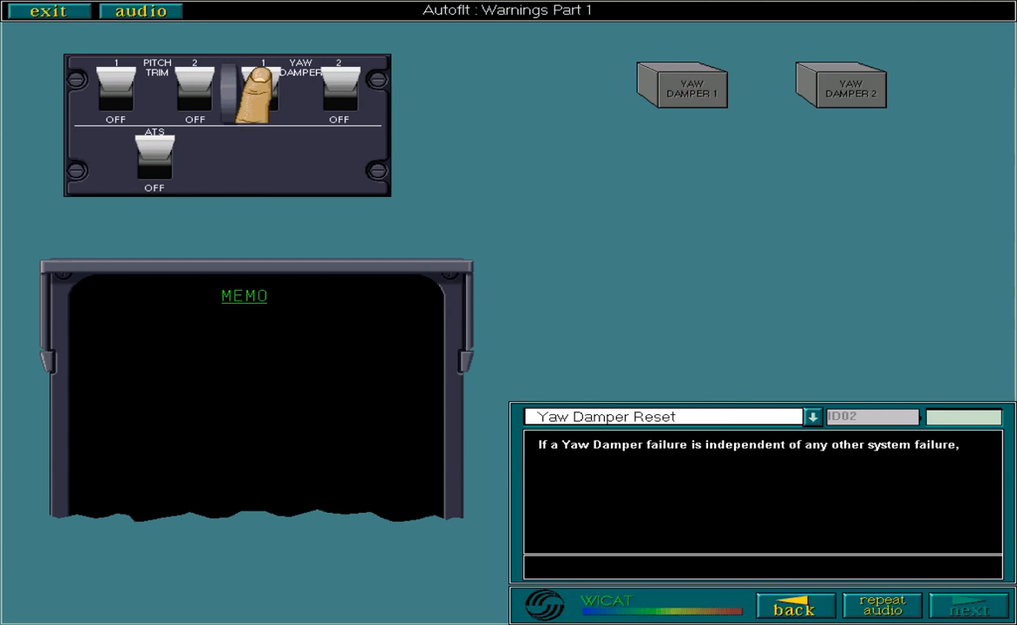
click(969, 605)
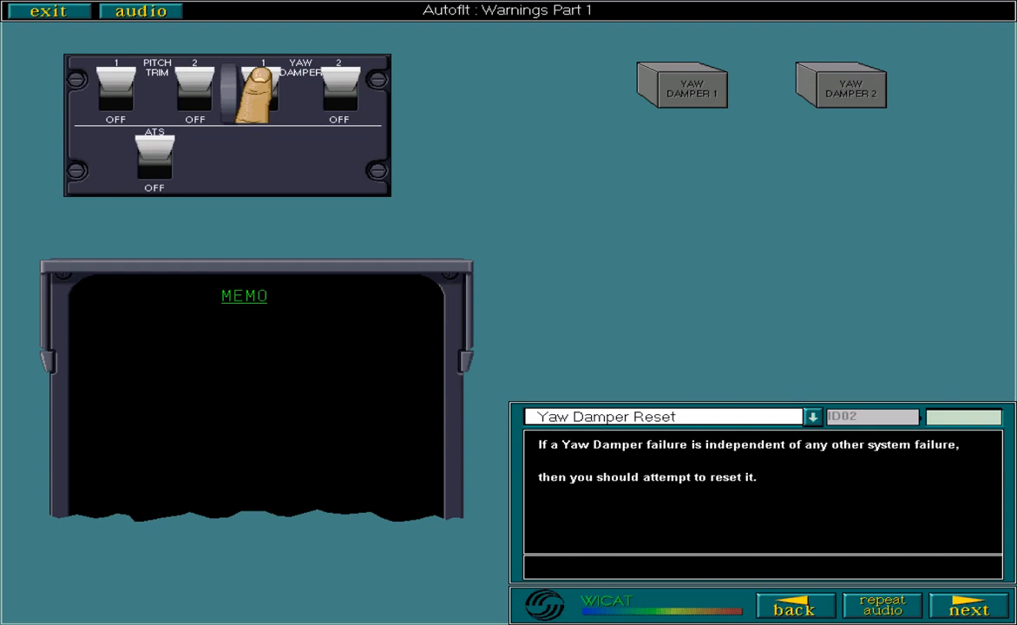
click(970, 607)
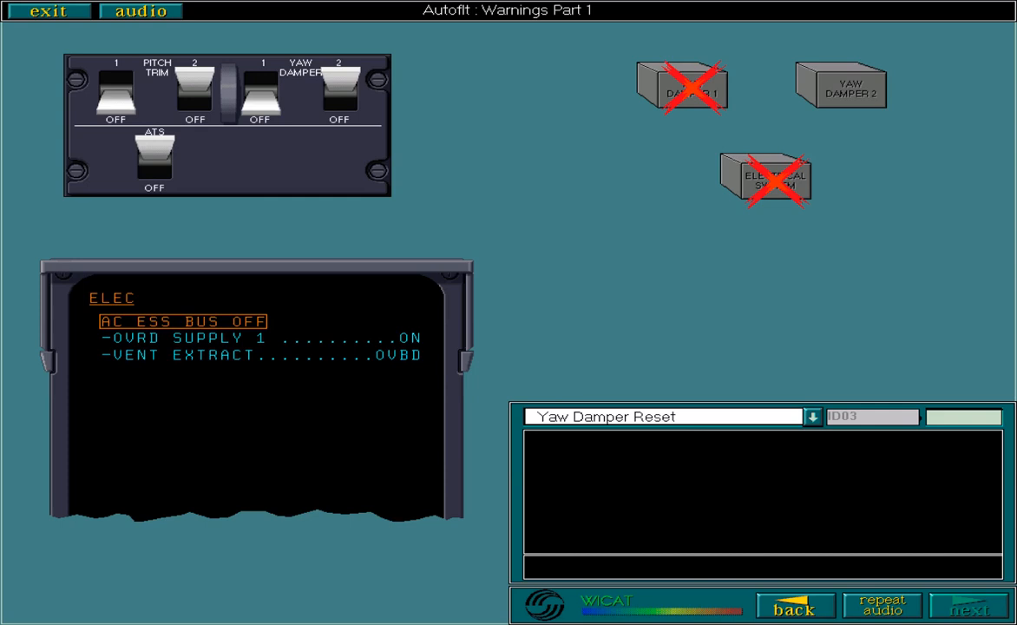
- Finish the electrical failure and flight controls list pages, then reach Single Pitch Trim Failures
click(970, 606)
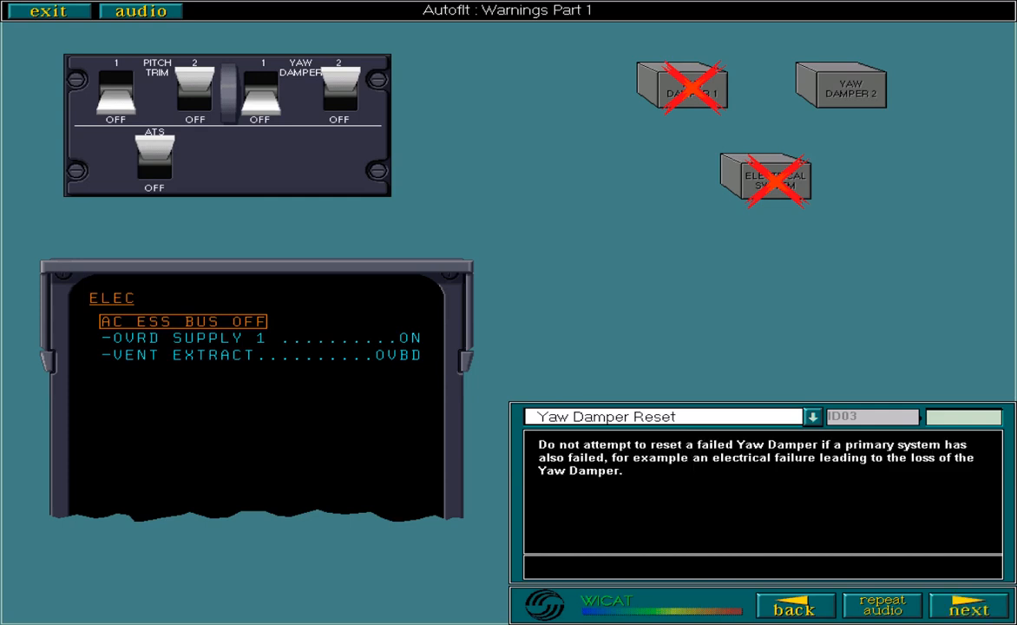
click(970, 605)
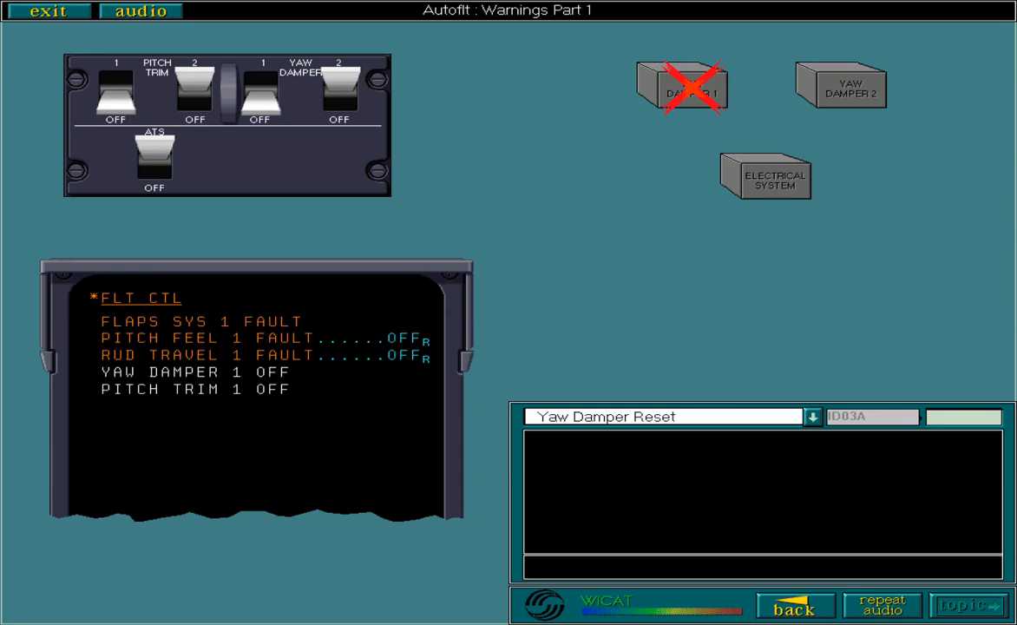
click(964, 605)
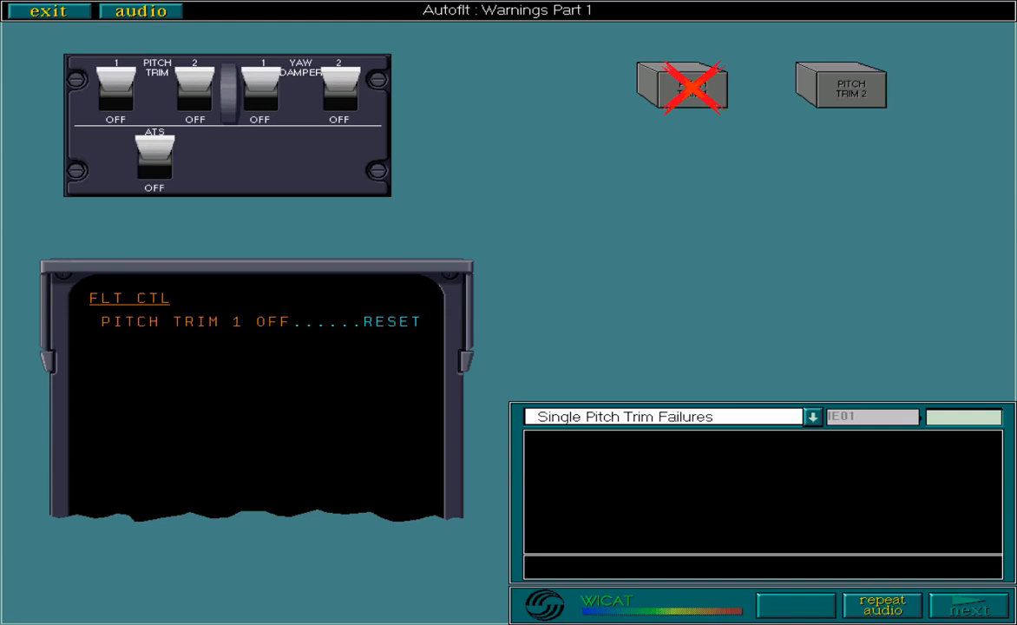
- Advance to Dual Pitch Trim Failures with Pitch Trim 1 and 2 OFF warnings
click(963, 606)
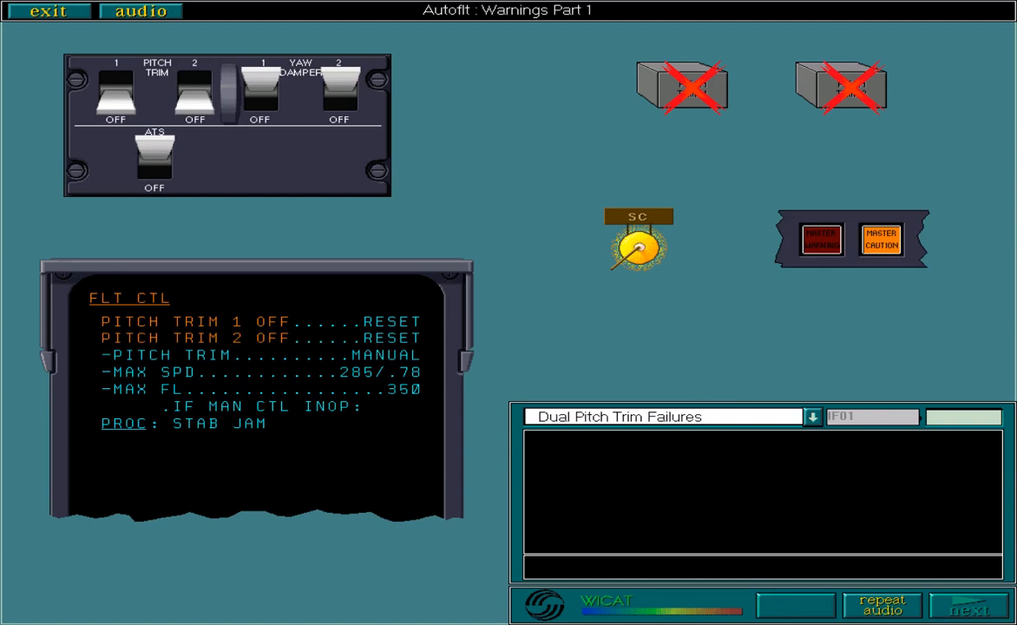
- Page through the manual trim wheel and stabilizer jam explanations, ending on Pitch Trim Reset
click(971, 605)
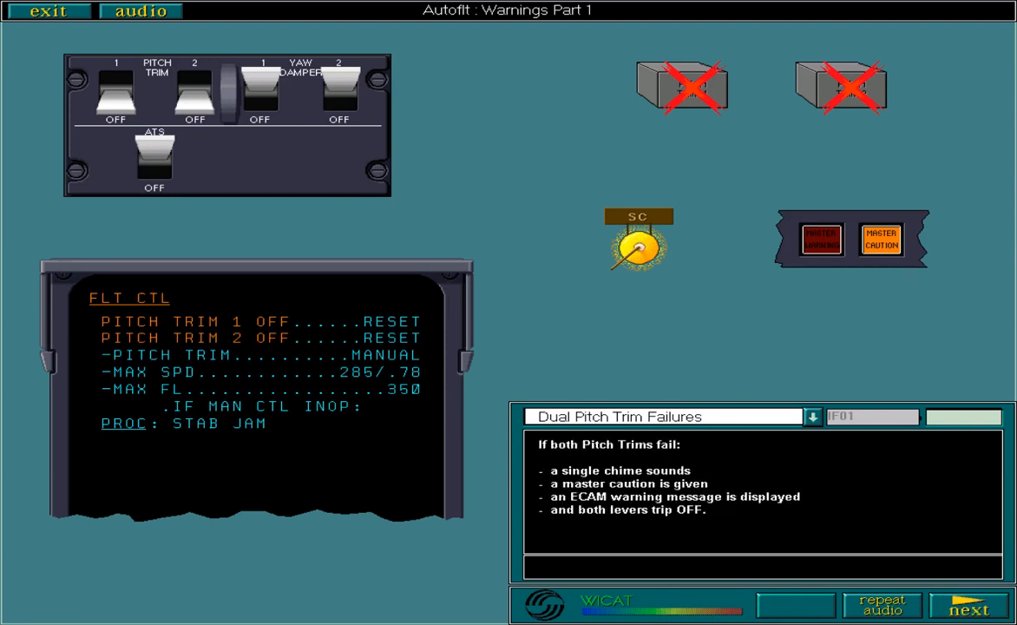
click(971, 605)
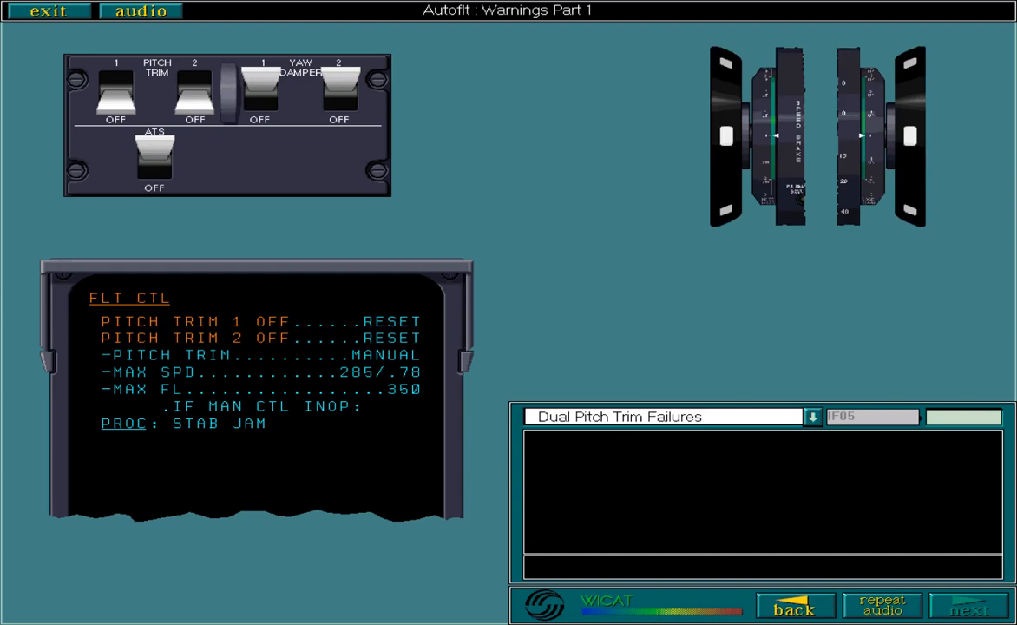
click(971, 605)
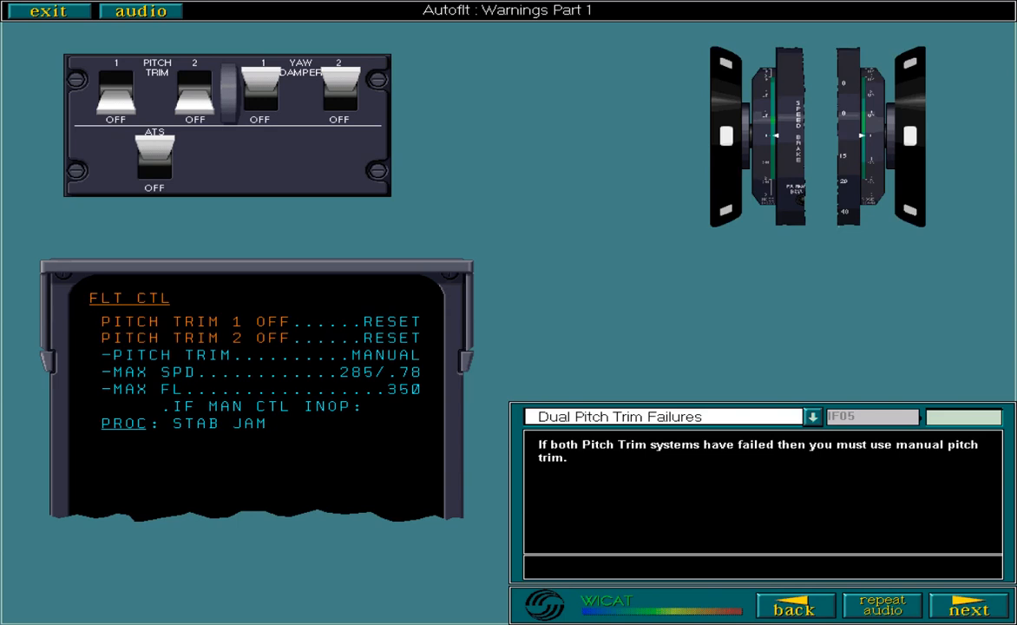
click(970, 606)
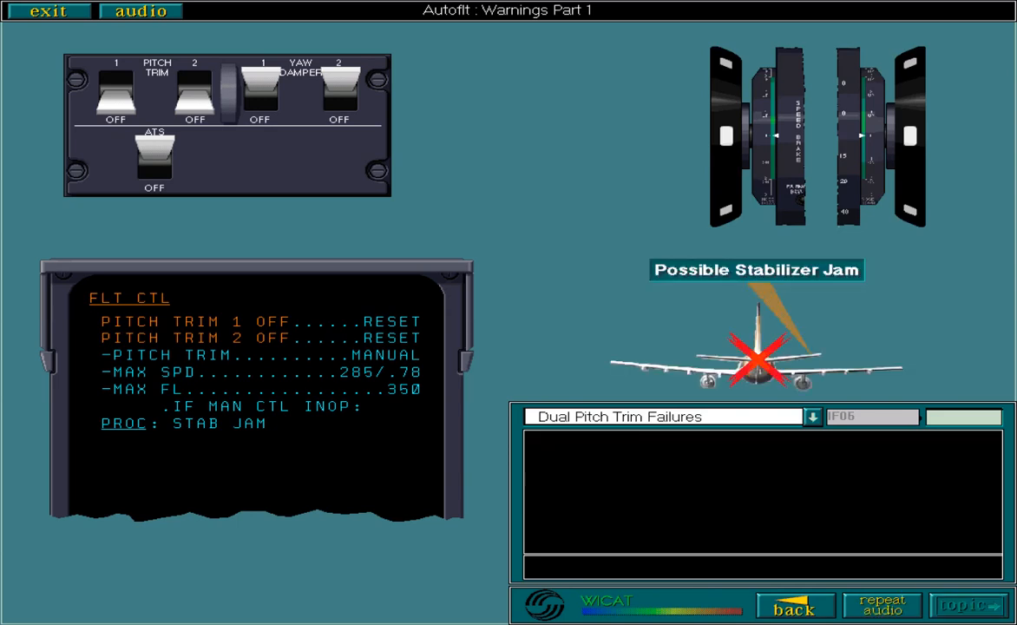
click(965, 605)
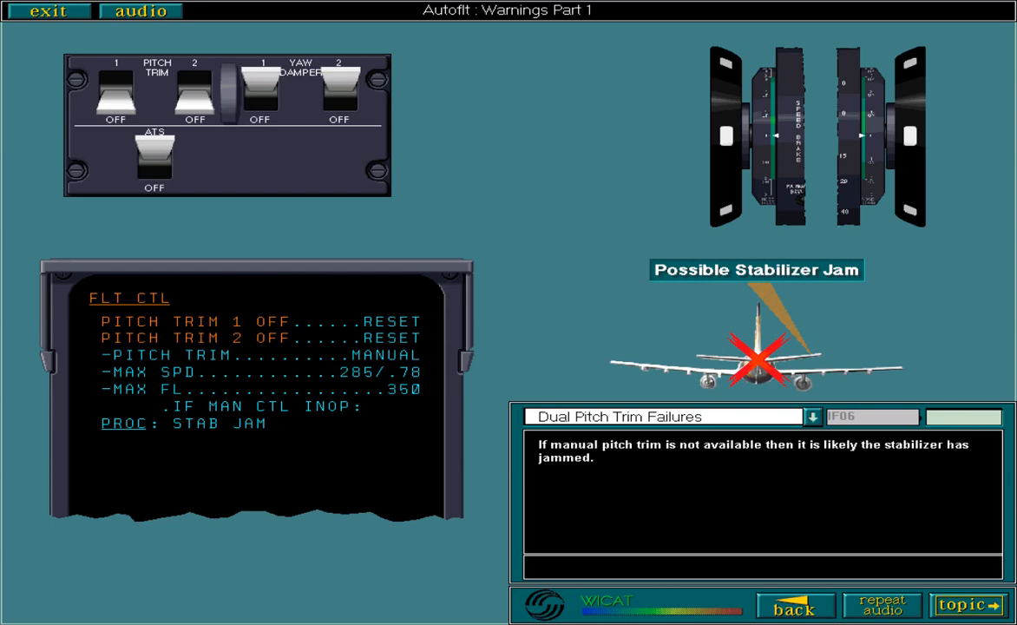
click(966, 605)
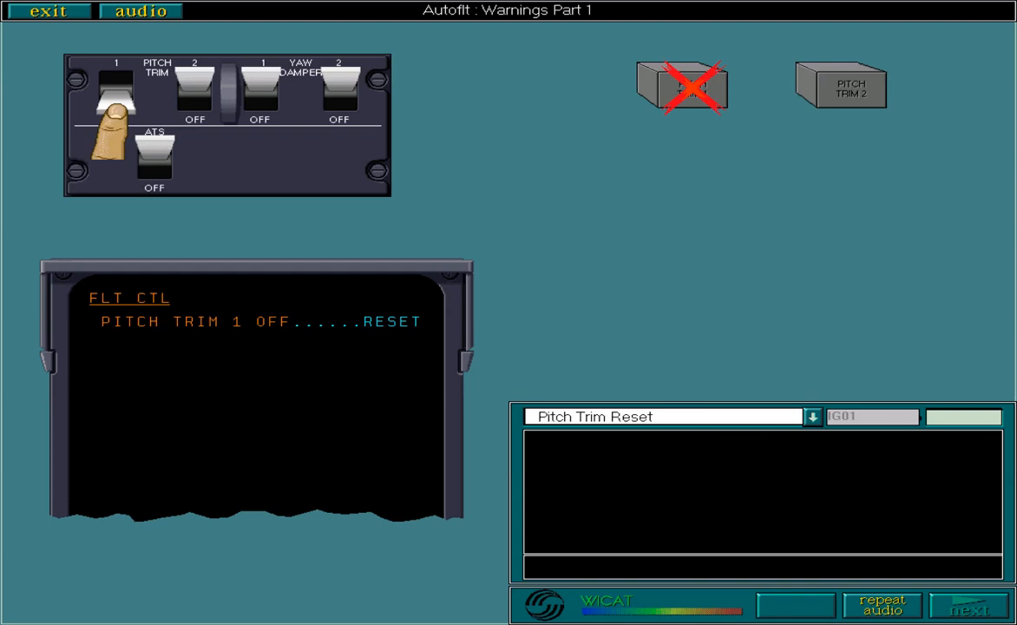
- Page through the pitch trim reset explanation to the AC ESS BUS OFF failure page
click(971, 605)
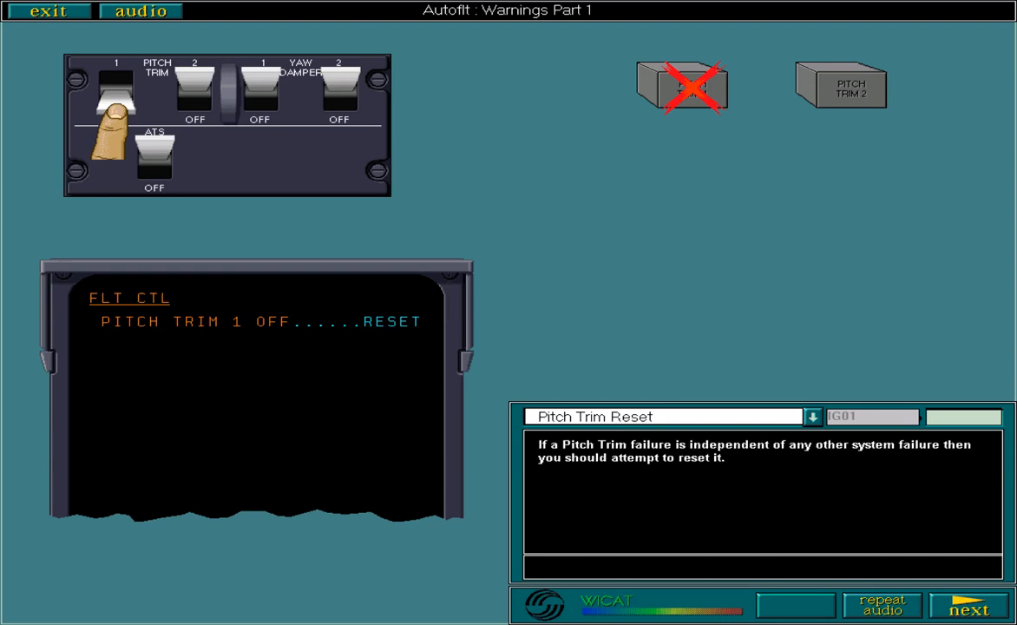
click(970, 606)
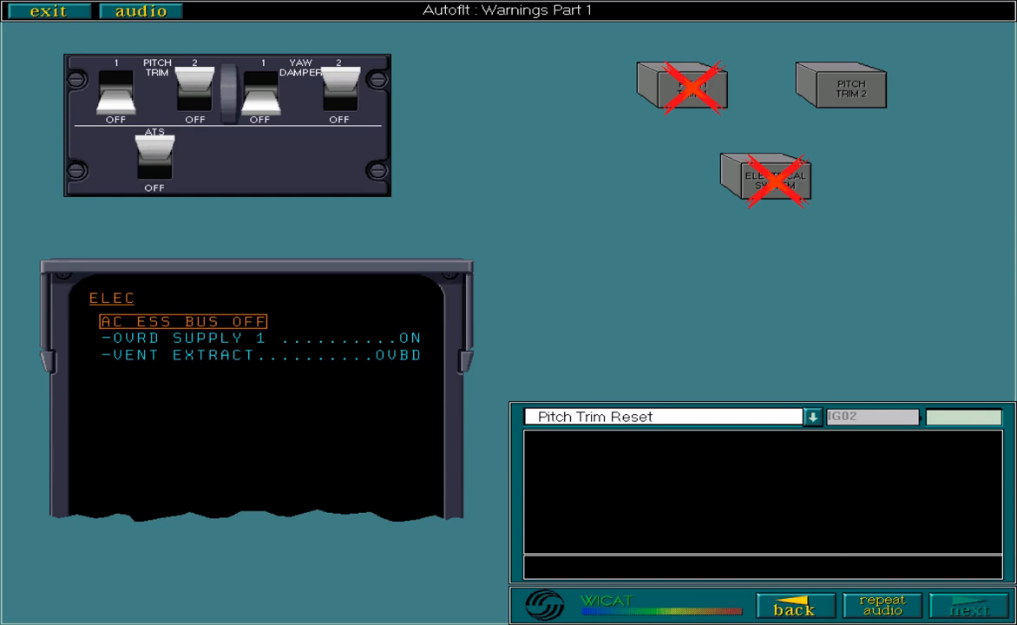
- Page through the speed and altitude limitation pages, then open Flight Envelope Protection
click(970, 606)
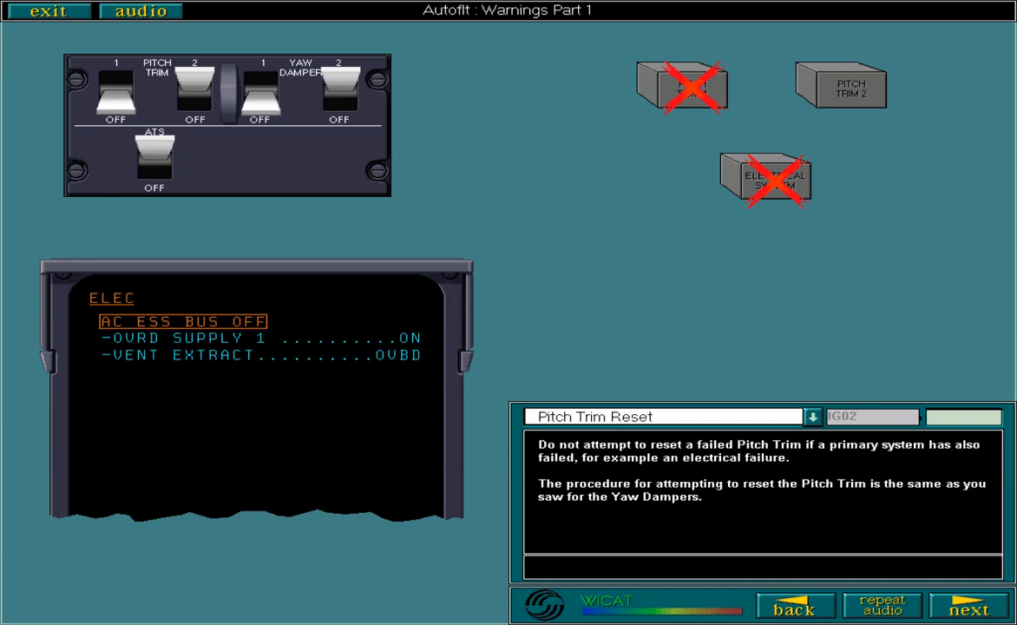
click(969, 607)
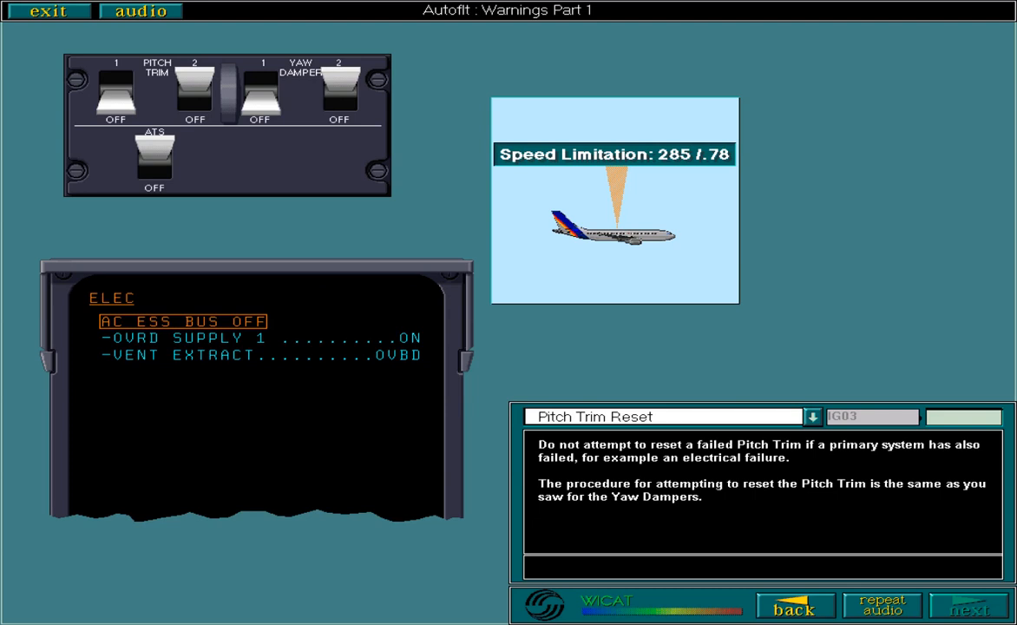
click(970, 605)
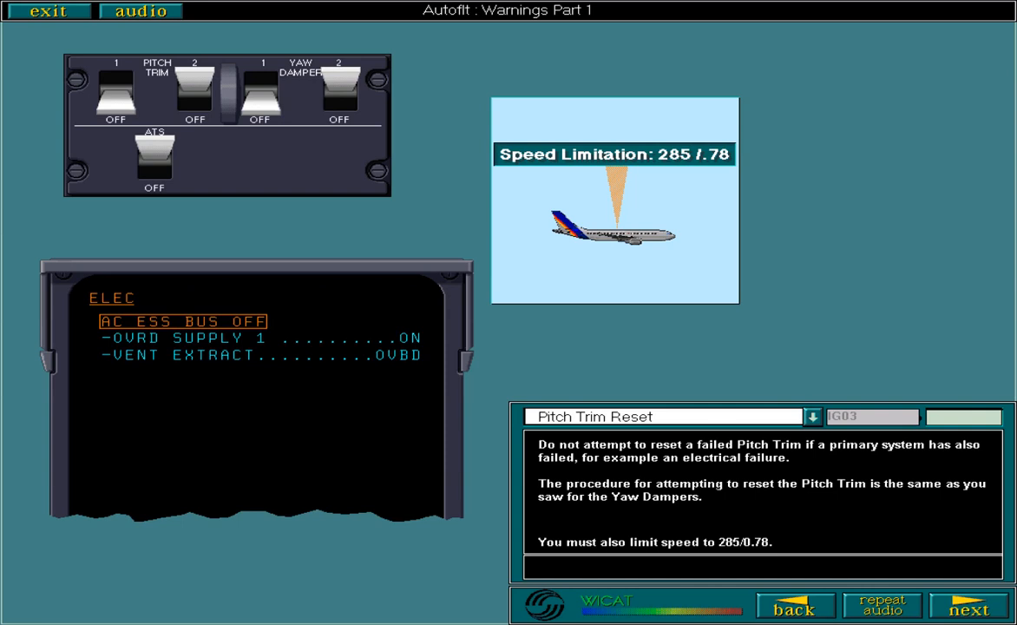
click(969, 605)
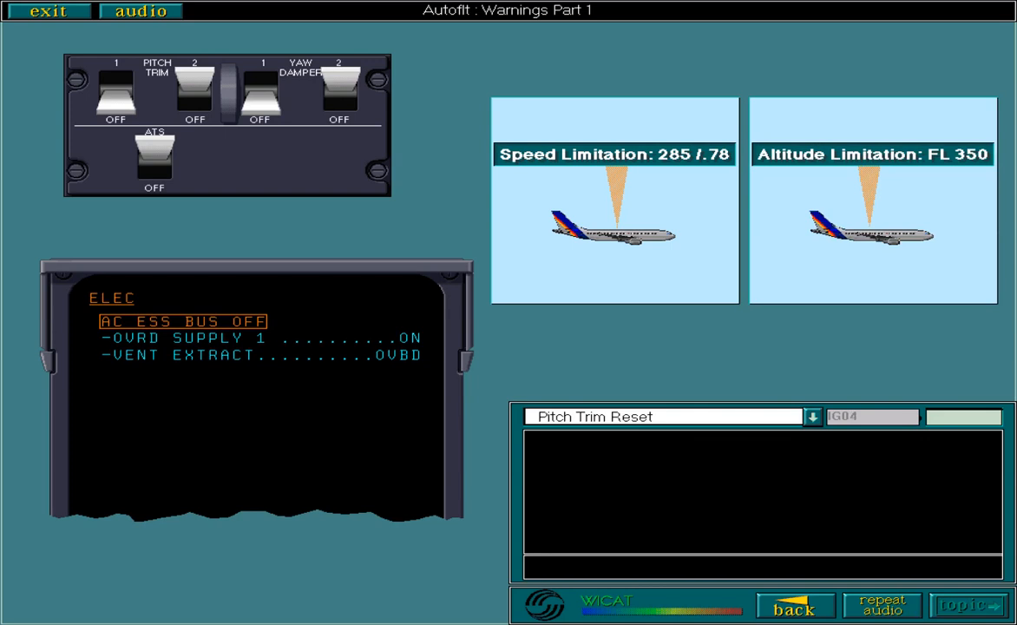
click(965, 604)
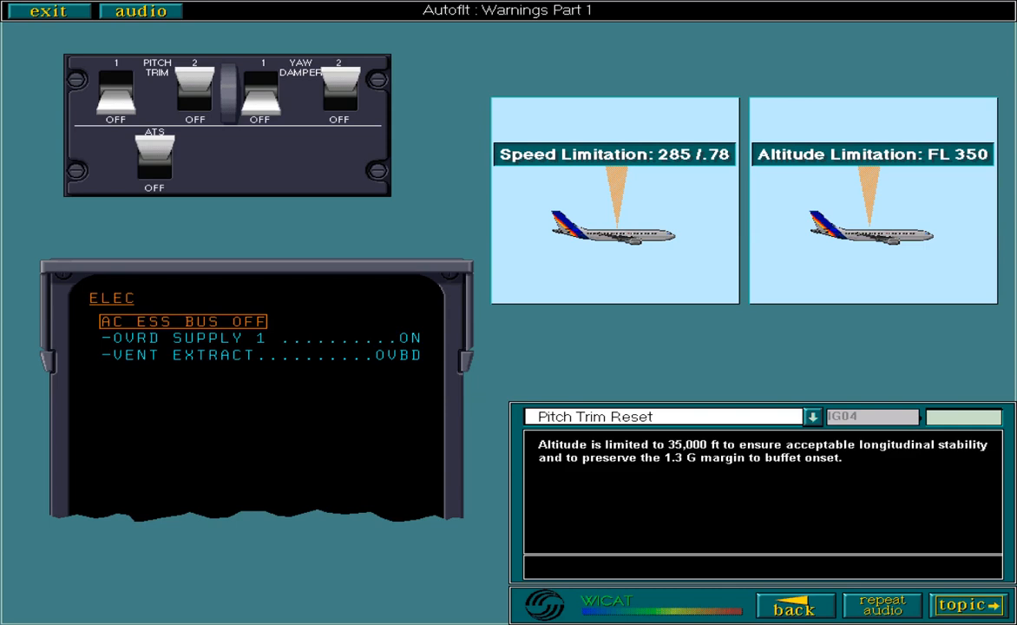
click(964, 605)
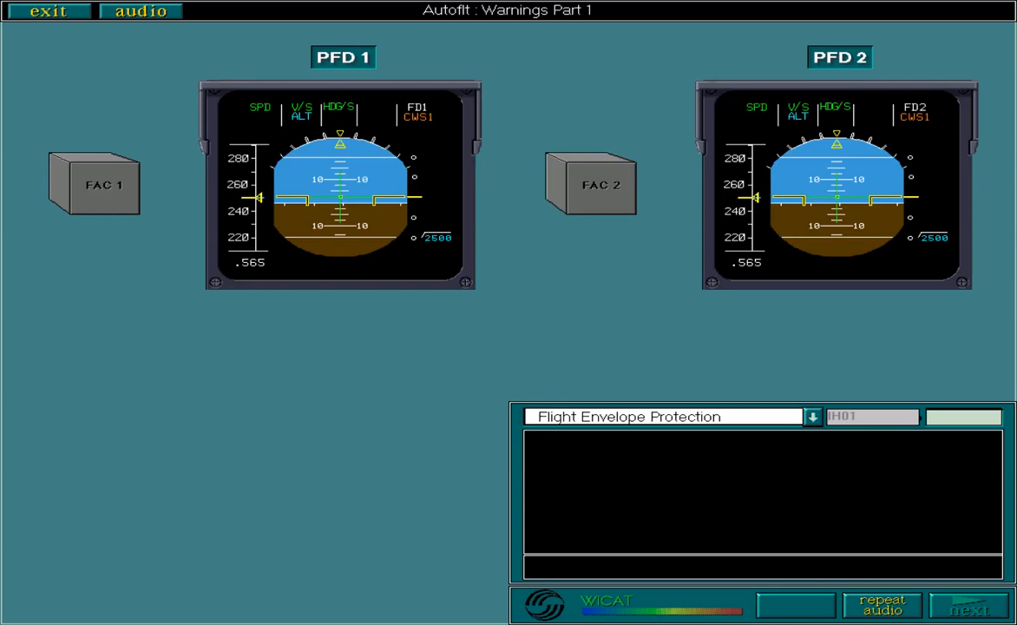
- Page through the FAC-to-PFD explanation to the FAC 1 failure with SPD LIM flag
click(972, 605)
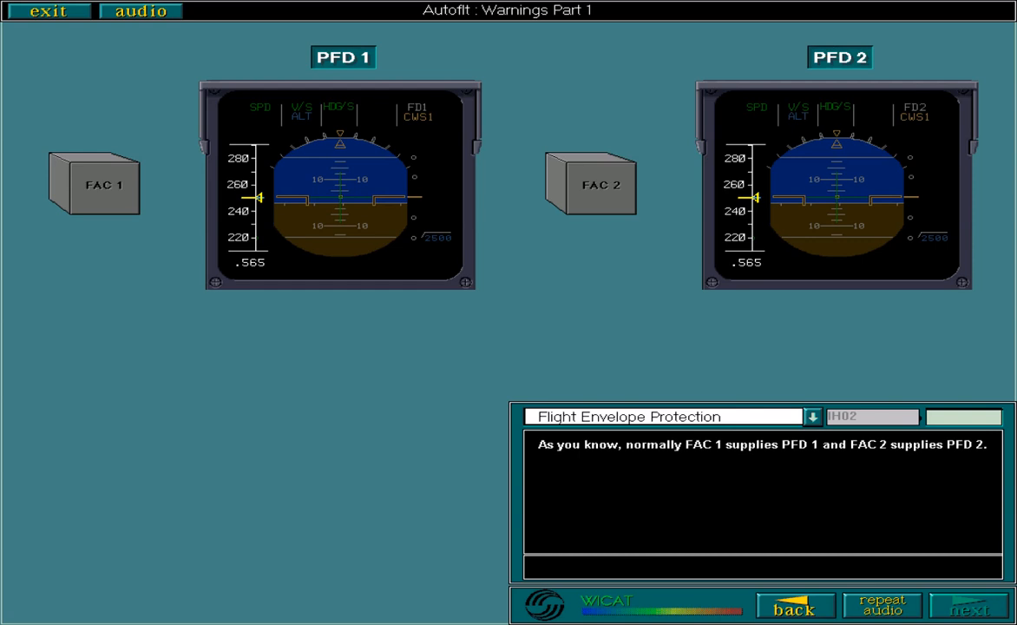
click(970, 607)
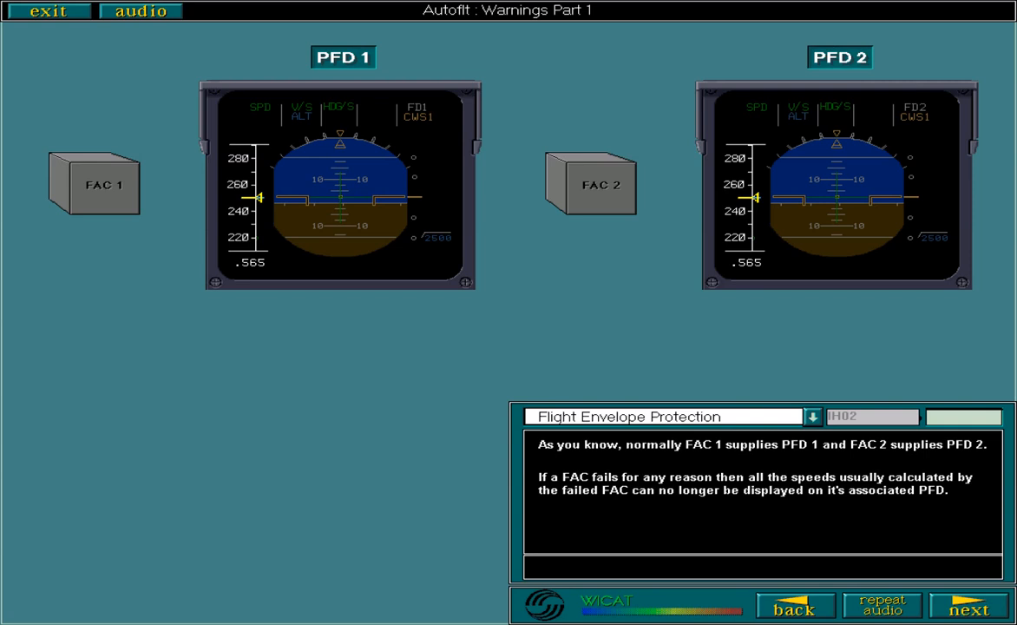
click(969, 609)
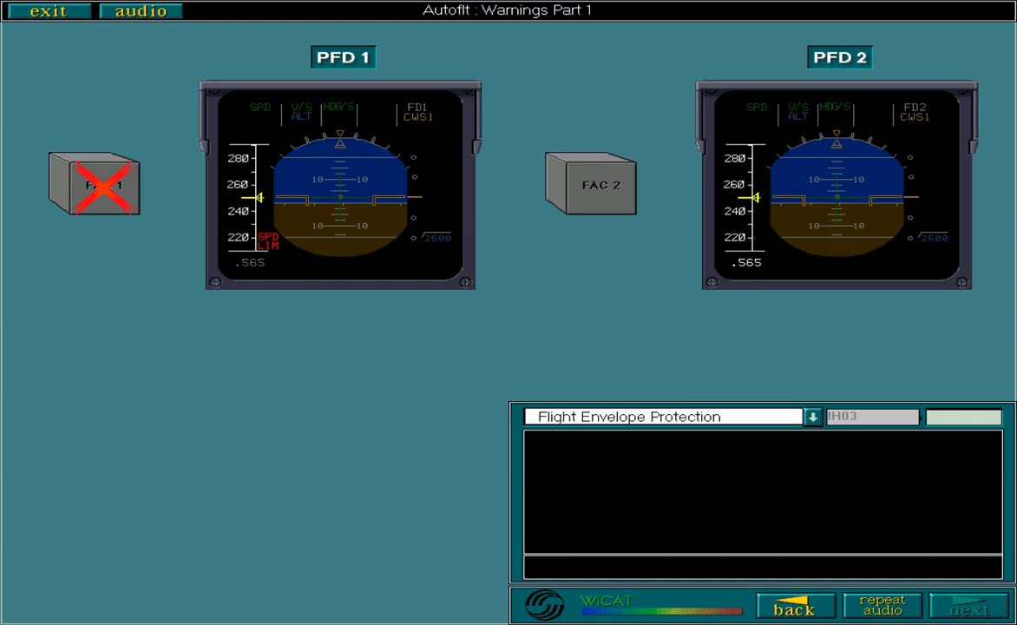
- Page past the single and double FAC failure pages to the ADC 1 failure page
click(969, 610)
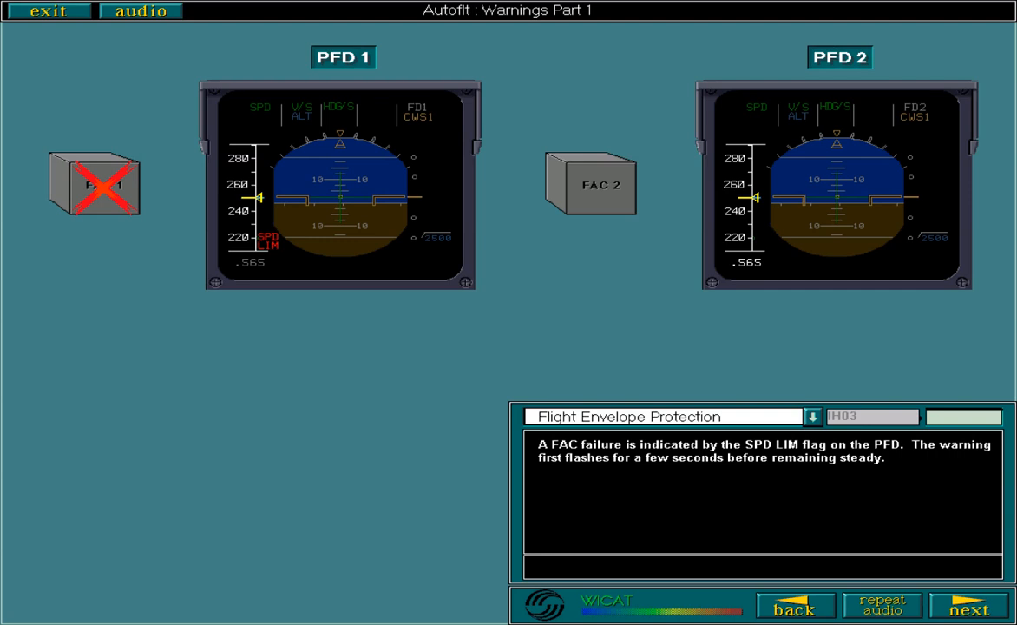
click(968, 605)
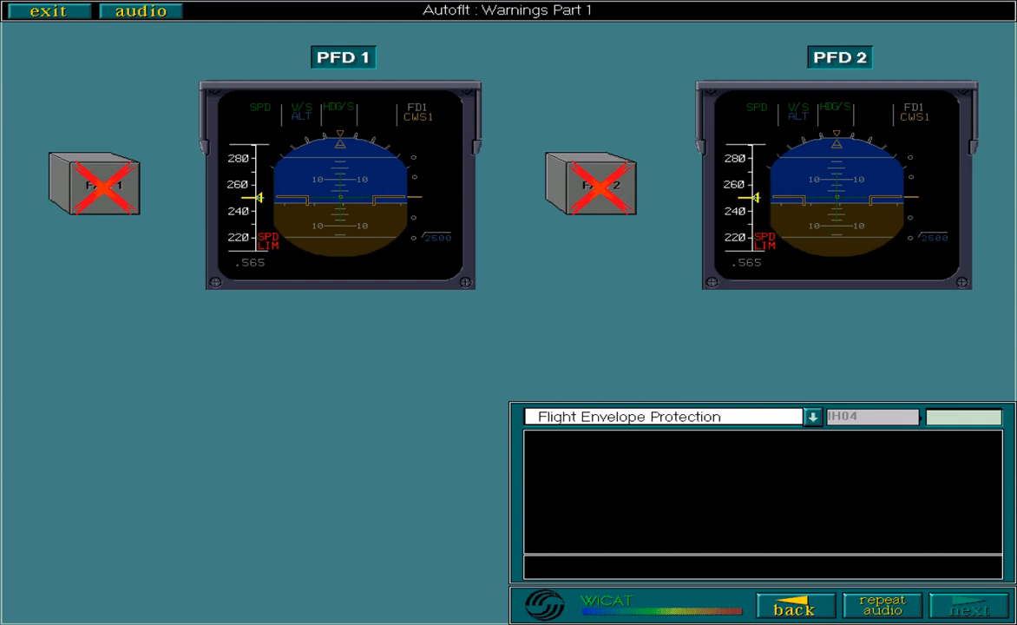
click(970, 608)
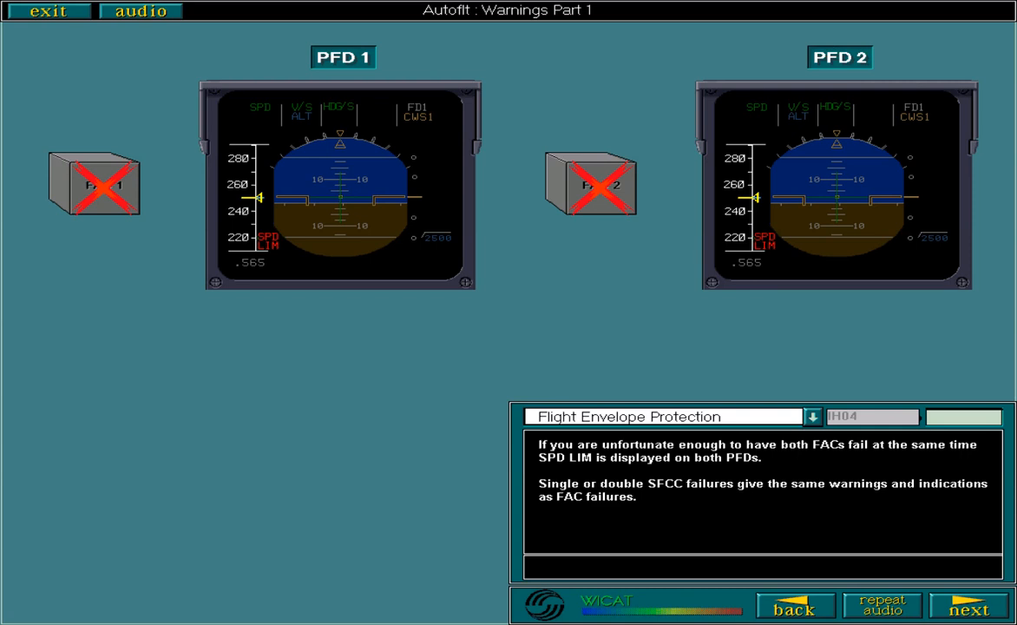
click(969, 605)
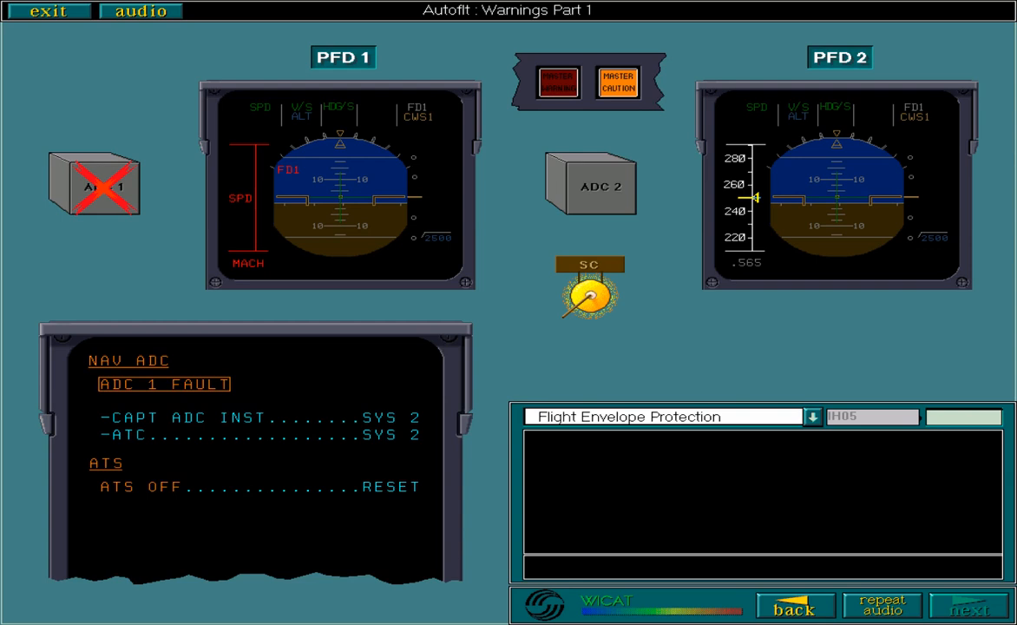
click(969, 605)
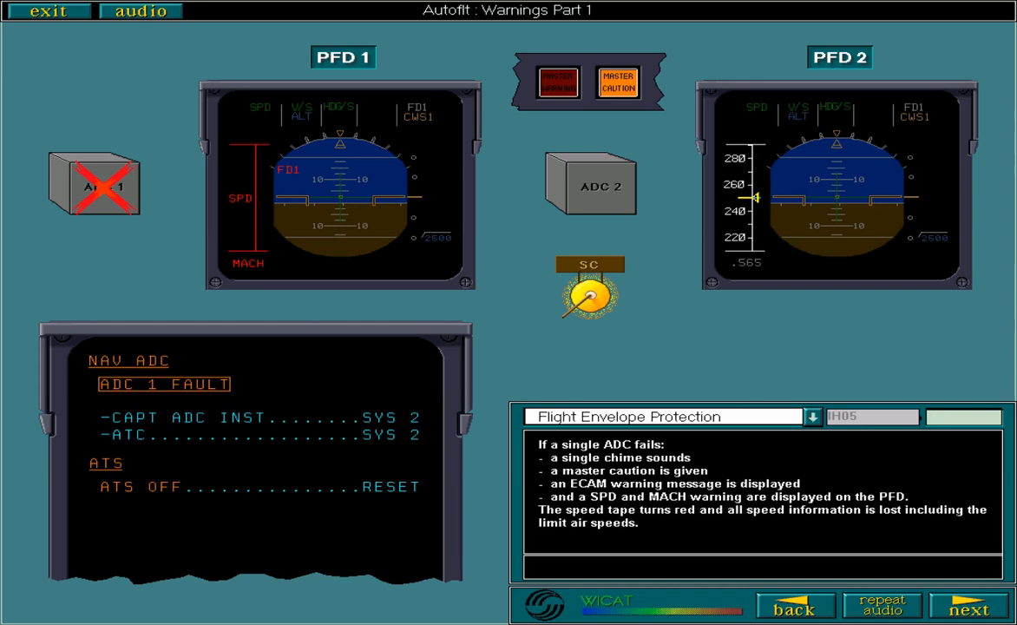
- Page through the dual ADC failure (ADC 1+2 FAULT) to the lesson-complete message
click(967, 607)
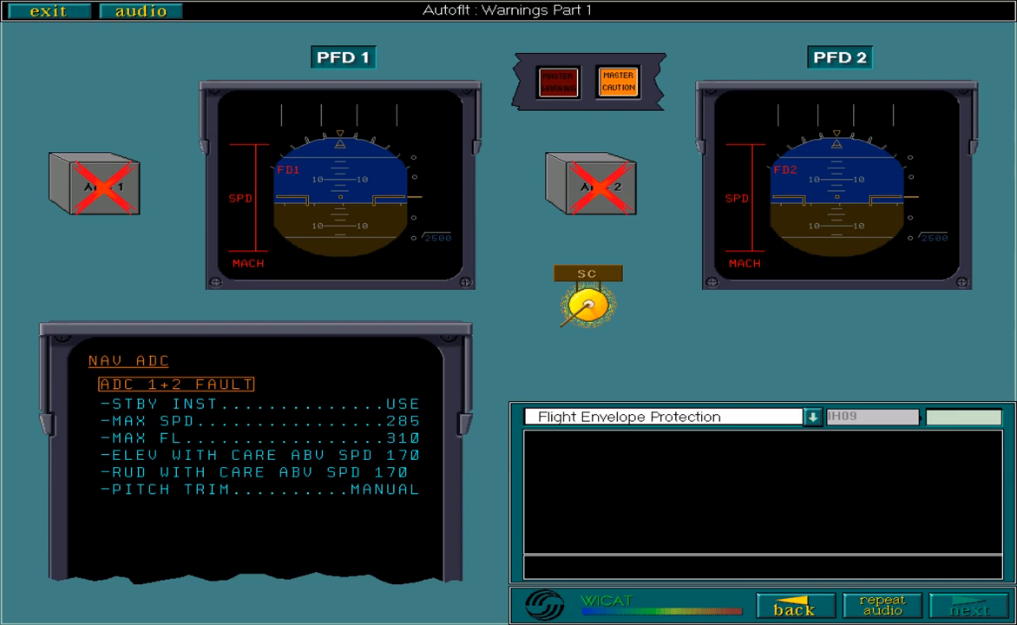
click(968, 607)
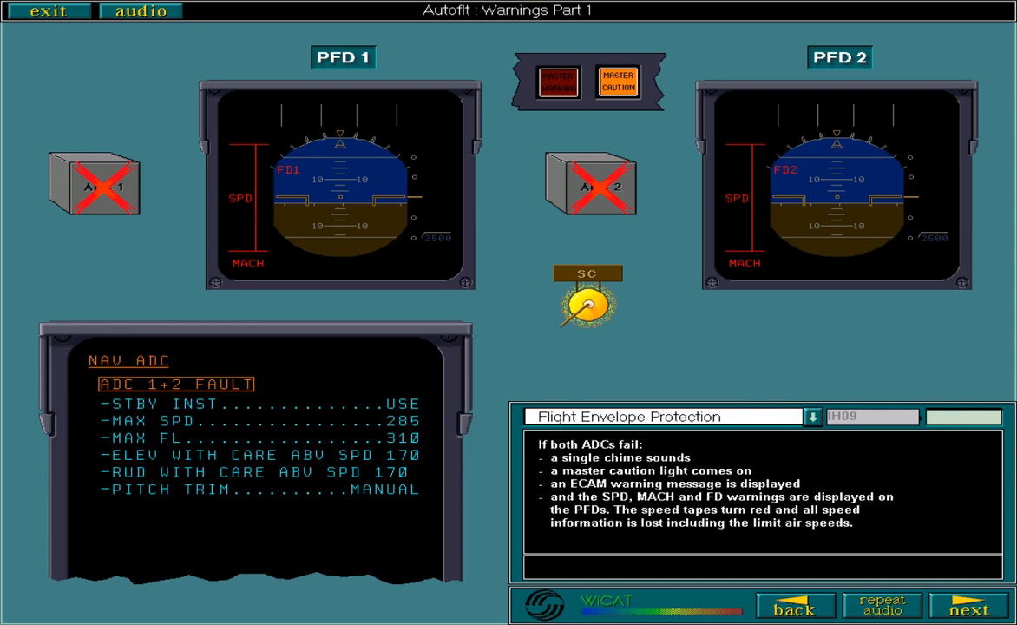
click(966, 604)
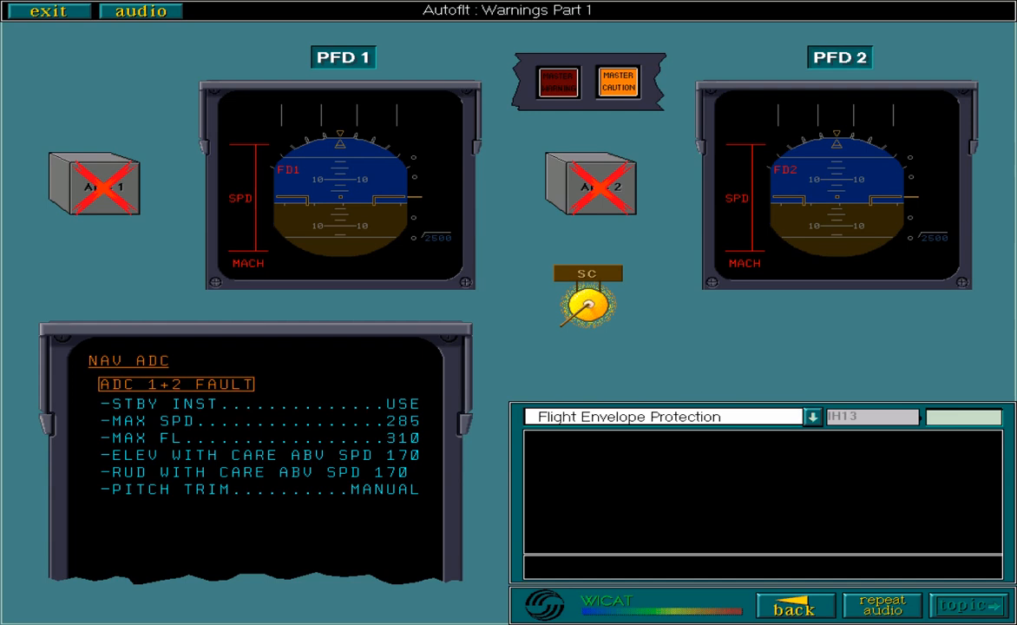
click(966, 605)
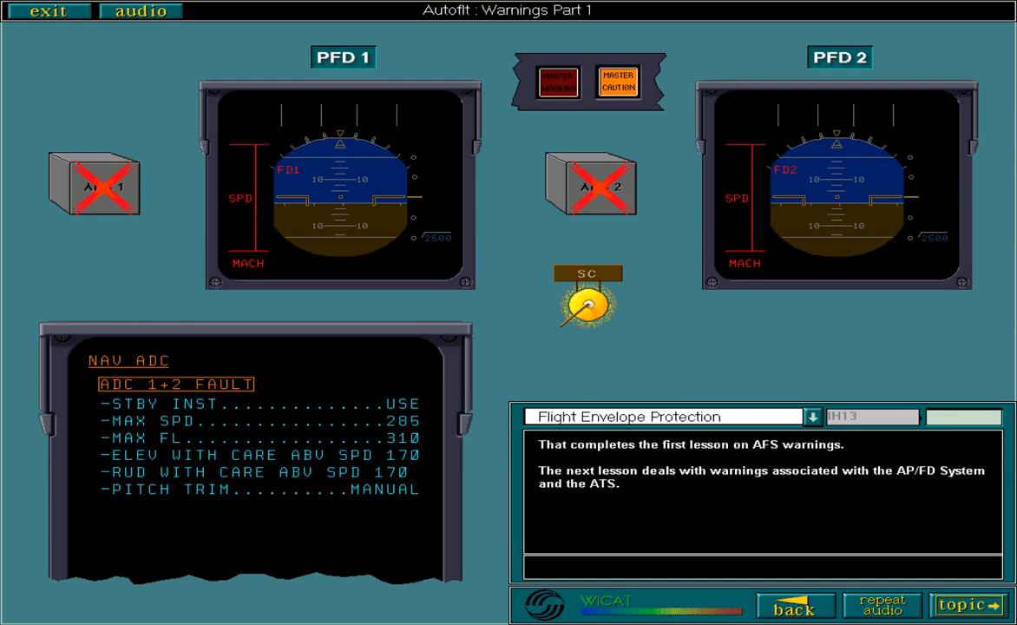